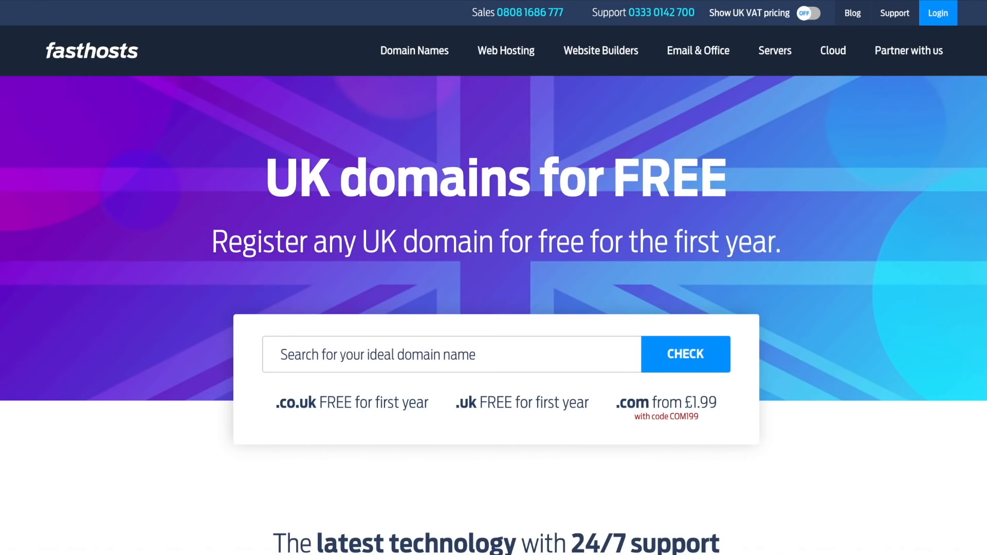
- Scroll the Fasthosts homepage down to the Dedicated Servers, CloudNX and Web Hosting cards
scroll("down", 3)
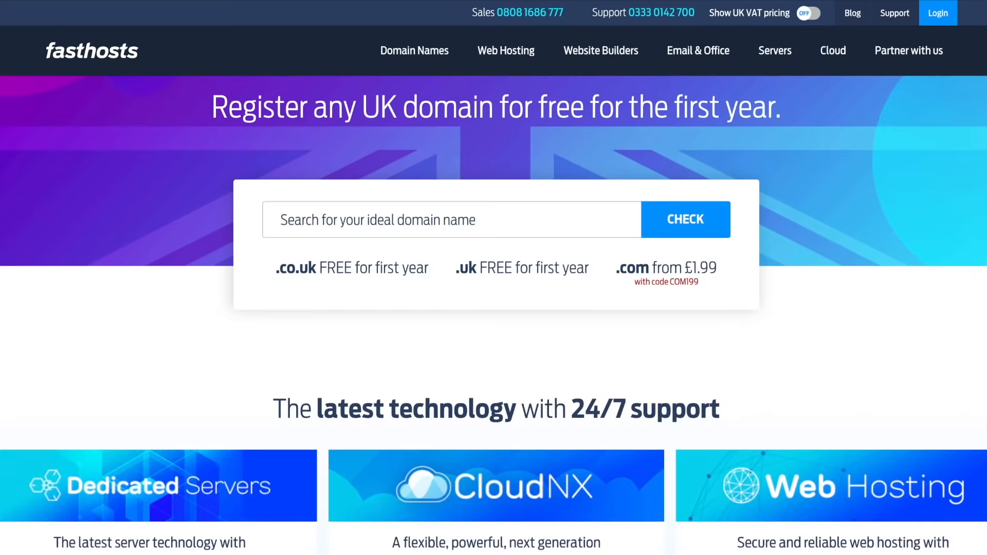
scroll("down", 3)
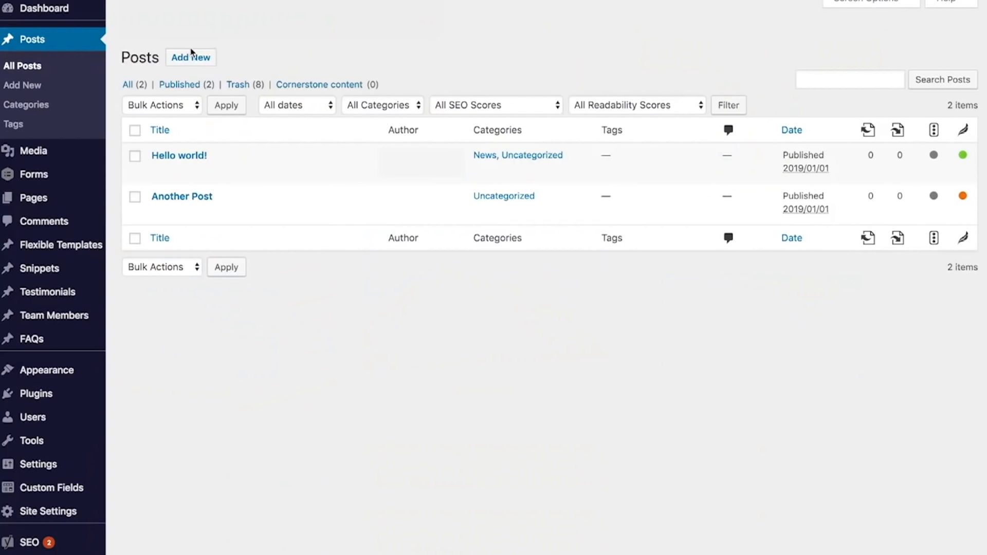
left_click(191, 57)
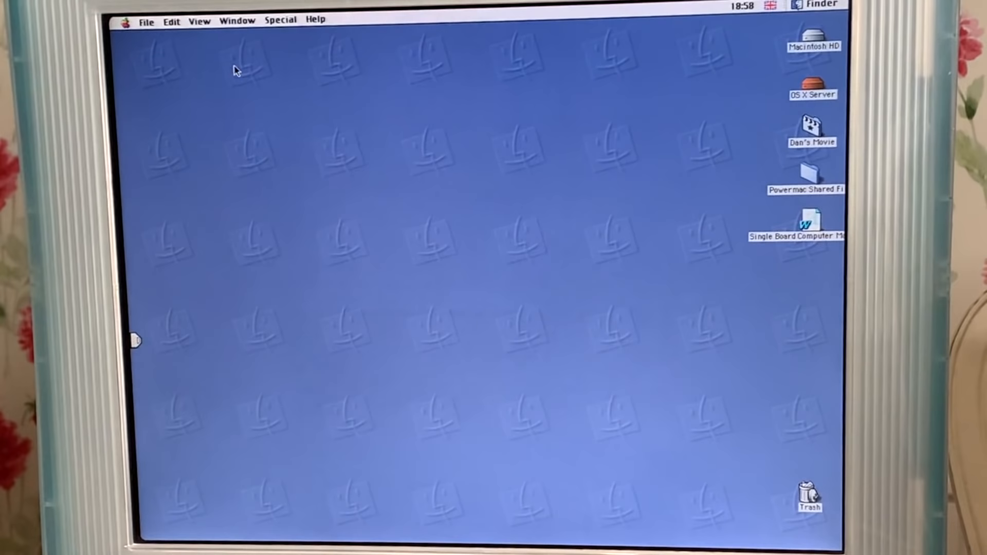
mouse_move(445, 287)
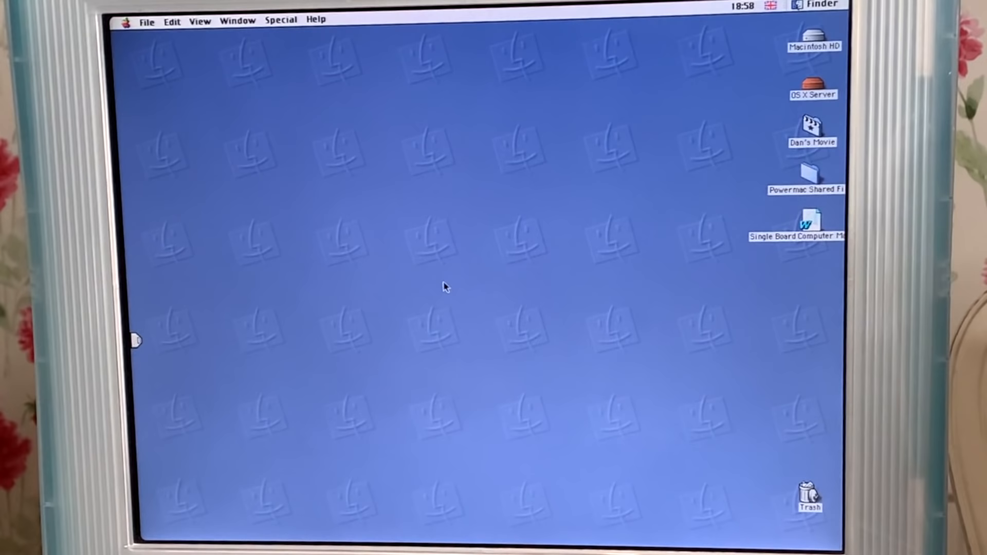
double_click(813, 36)
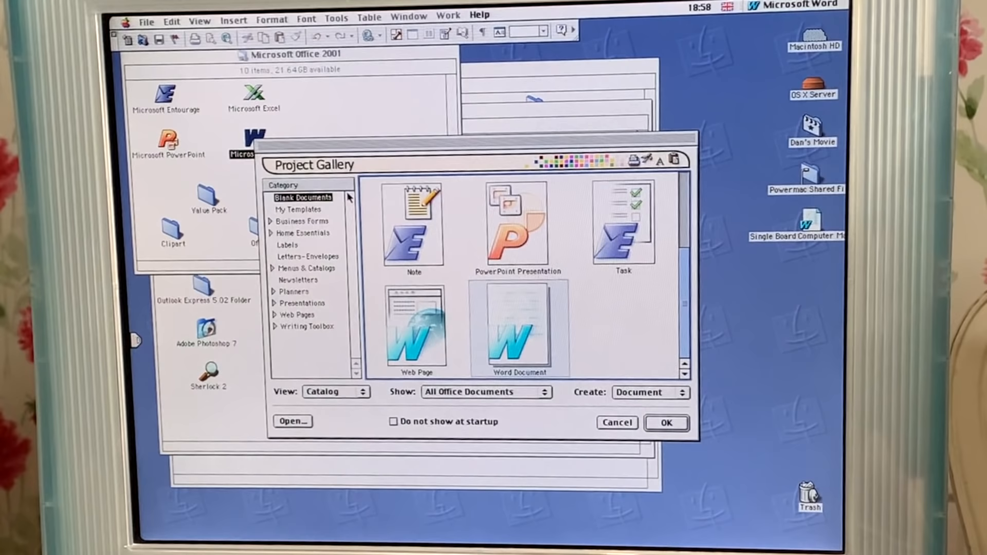
- Start a blank Word document and type 'Hello word' on the page
left_click(666, 423)
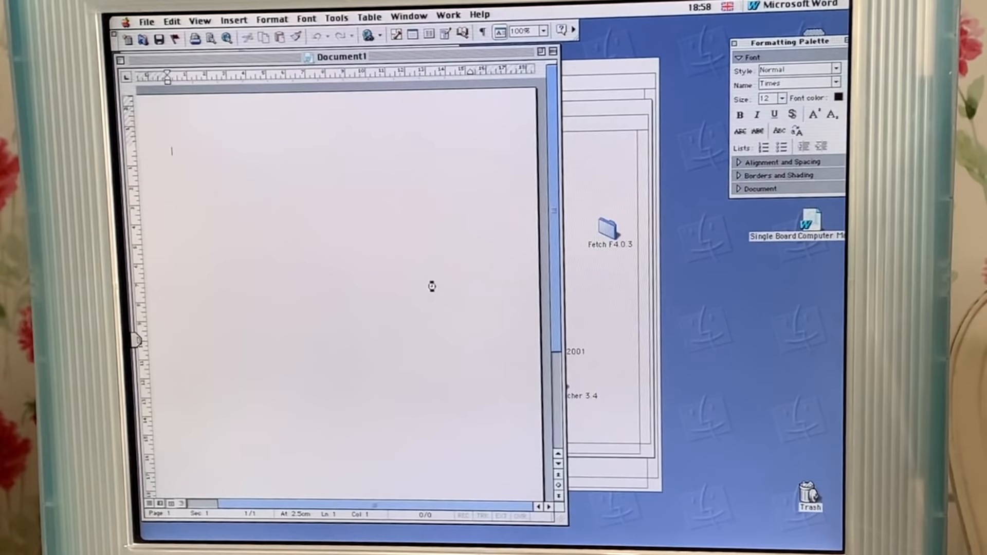
type("Hello word")
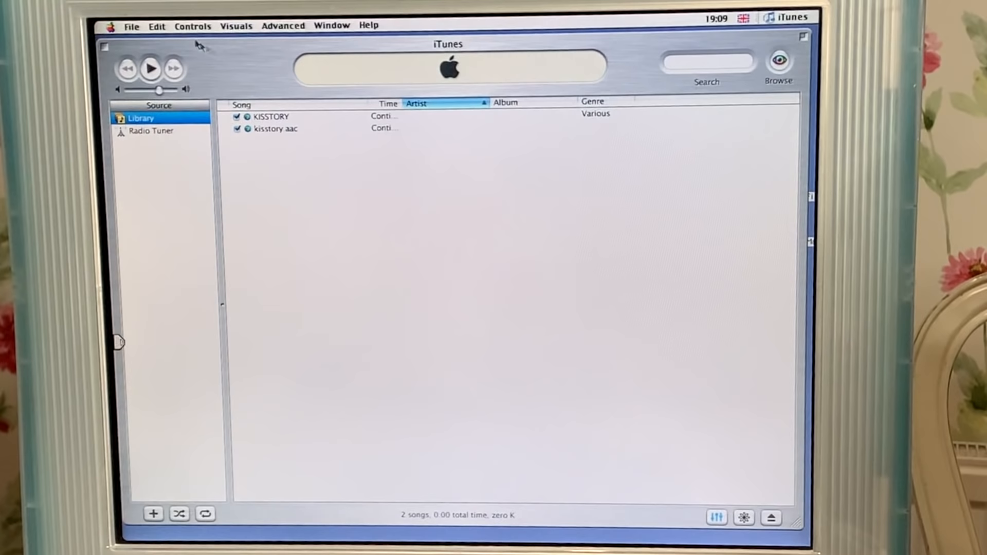
left_click(272, 116)
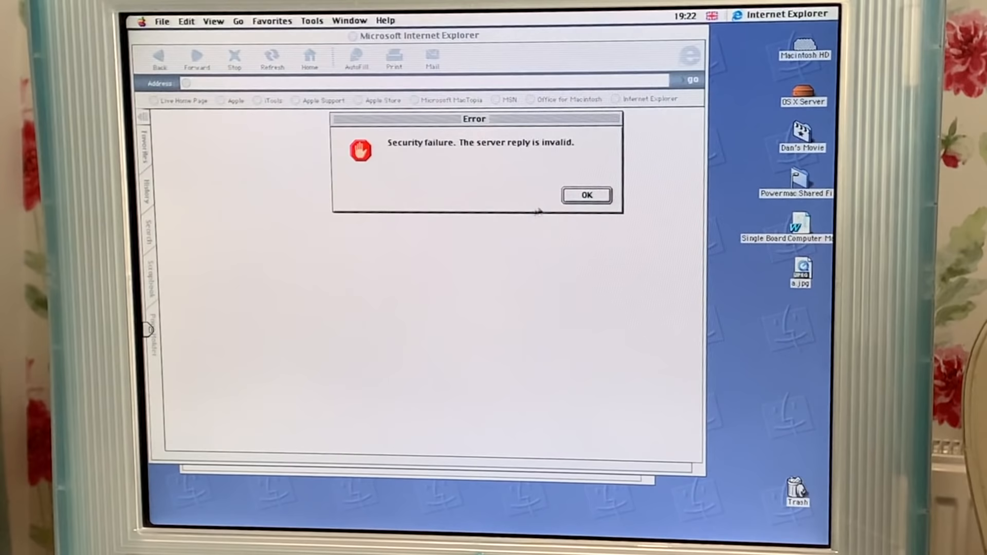
- Confirm the 'Security failure' invalid server reply error with OK
left_click(585, 194)
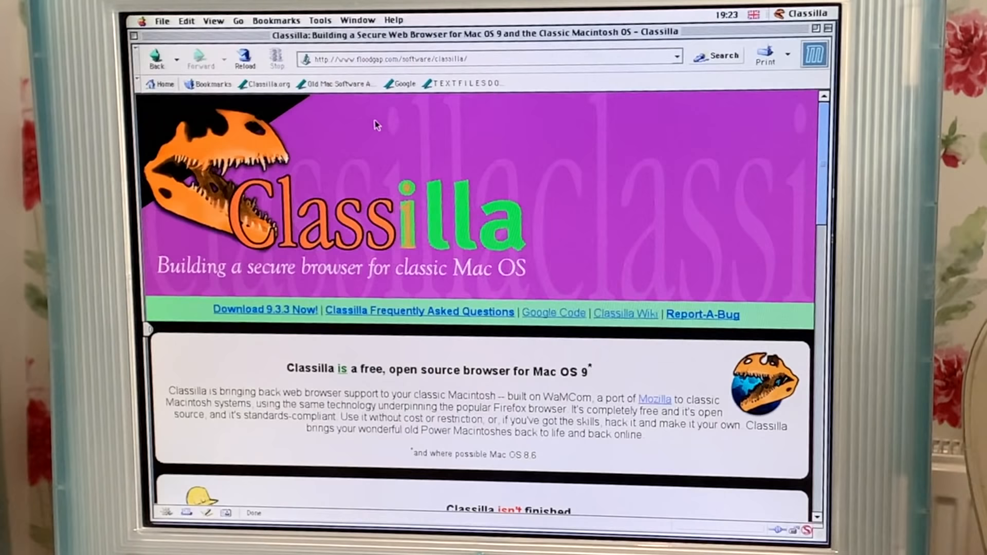
scroll("down", 3)
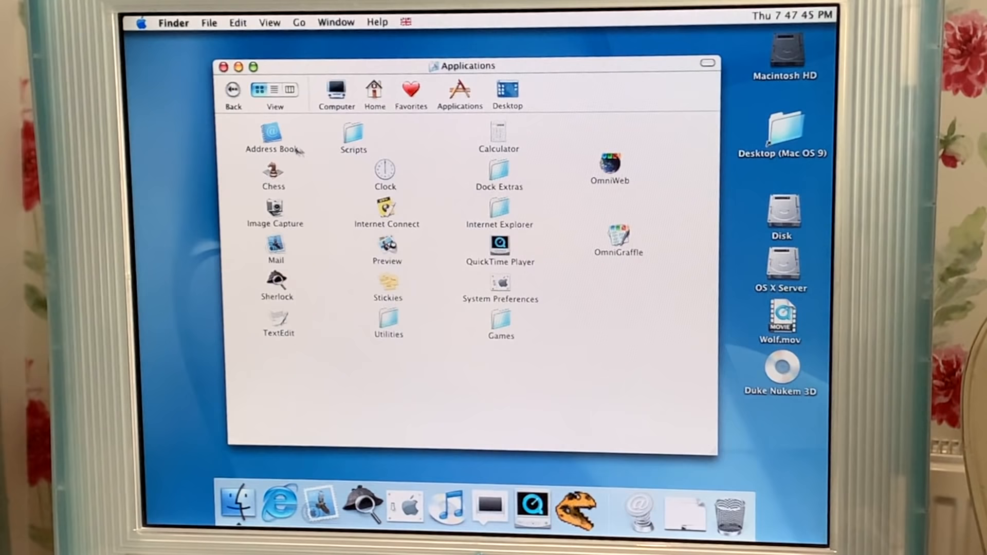
- Switch the Finder window to the Applications folder
left_click(141, 22)
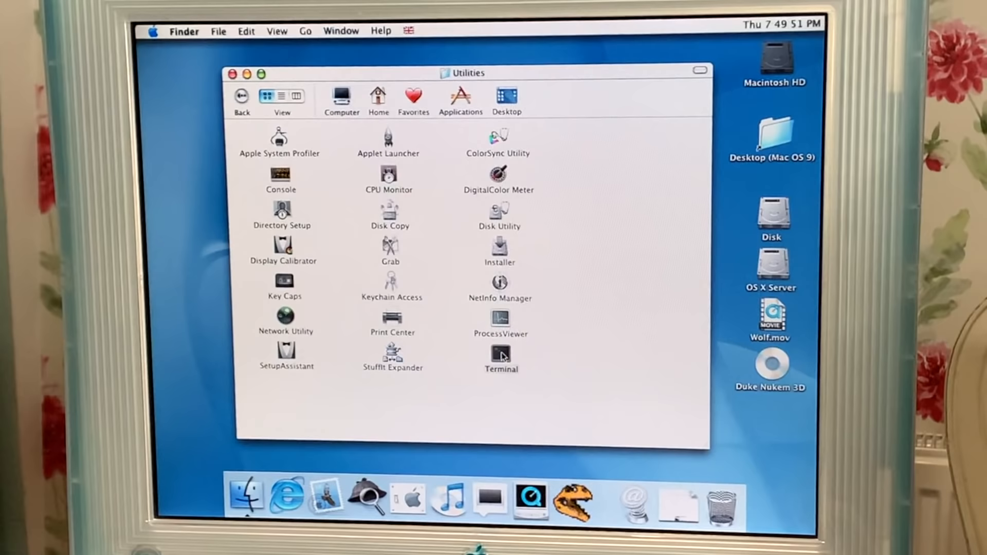
- Launch Terminal from the Utilities folder
double_click(500, 353)
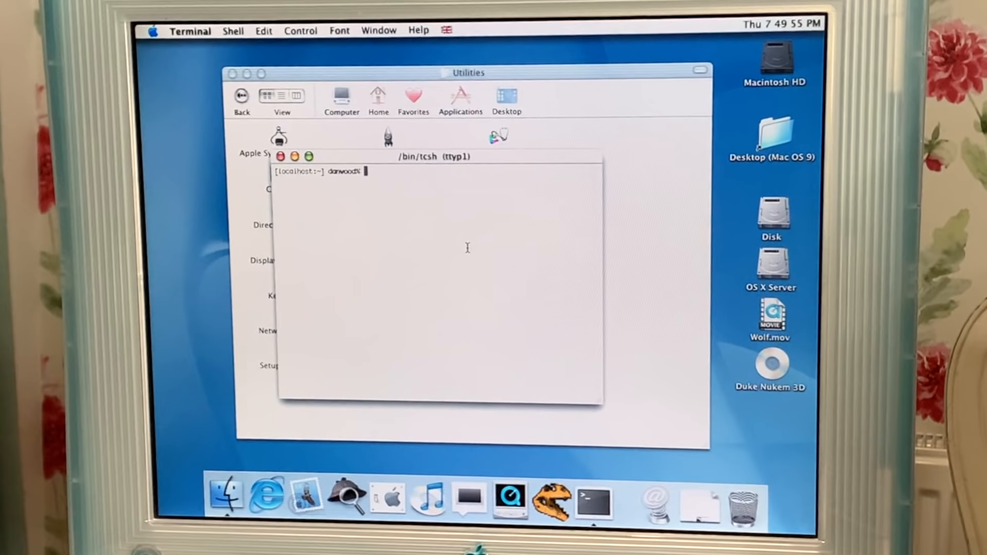
- Enter 'ls' at the tcsh prompt to list the directory
type("ls")
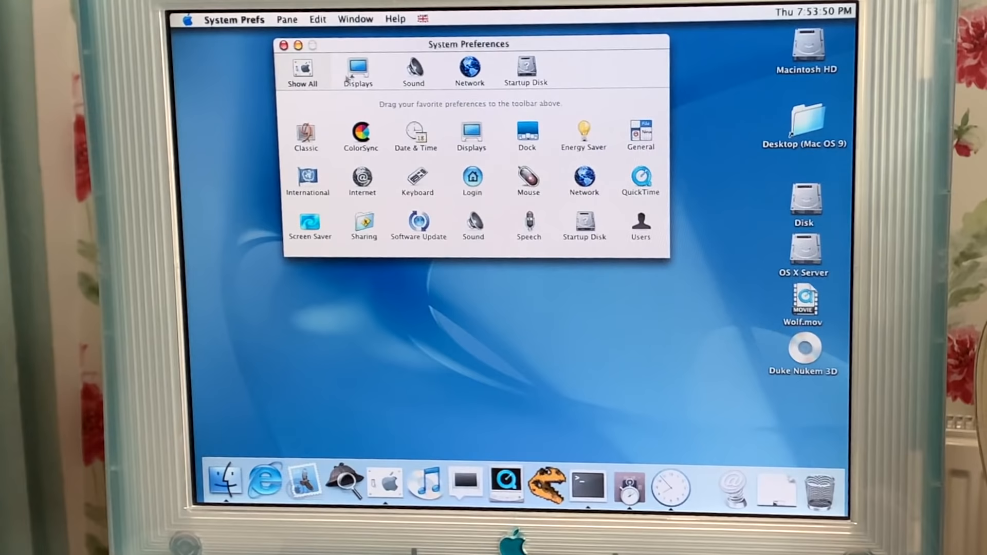
- Close System Preferences and launch Internet Explorer 5.1 from the Dock
left_click(285, 45)
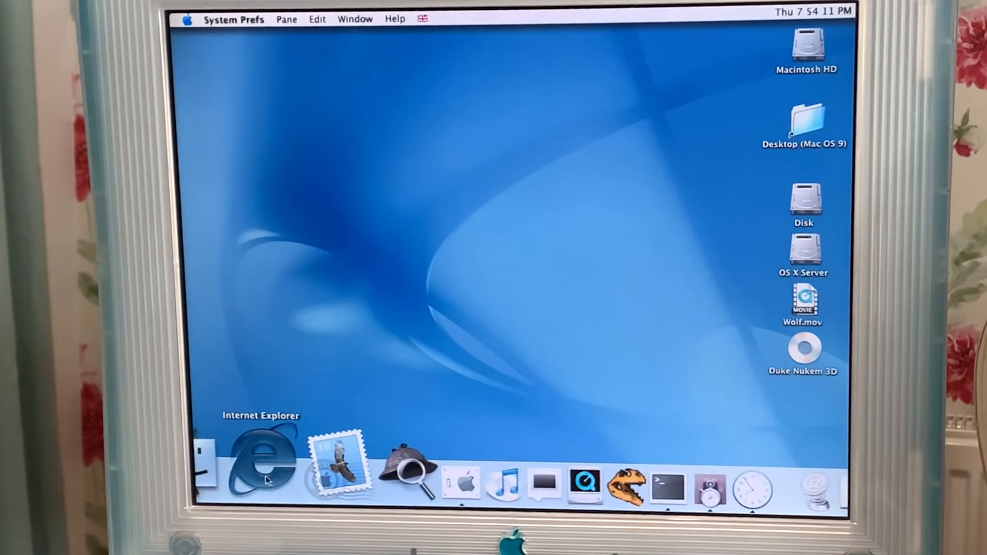
left_click(262, 460)
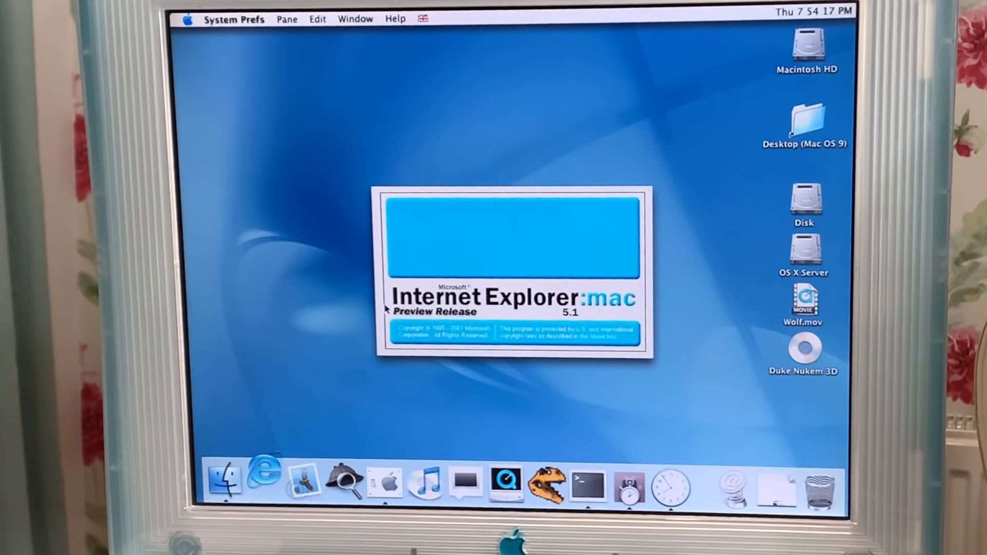
- Launch Classilla from the Dock to reach its Welcome page
left_click(263, 482)
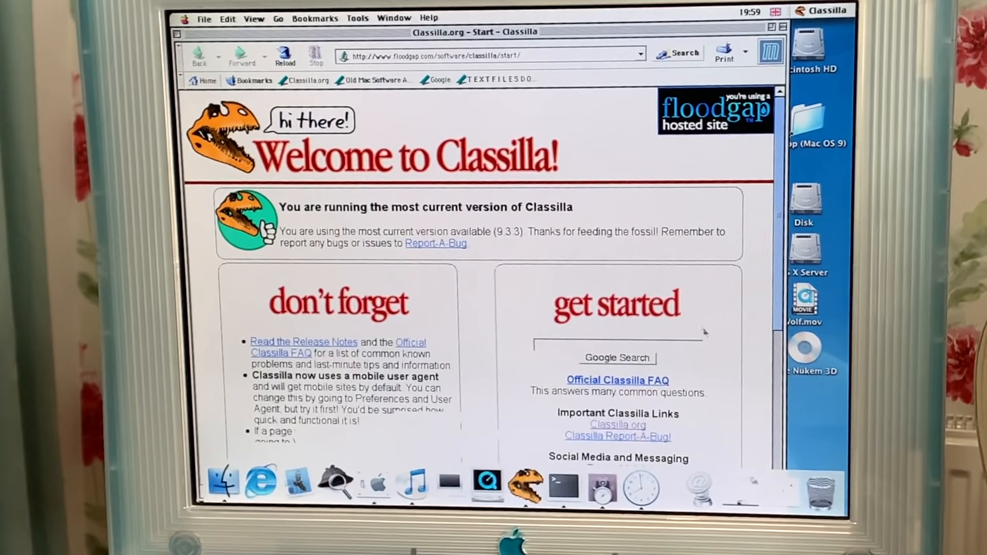
- Scroll down the Classilla Welcome page
scroll("down", 3)
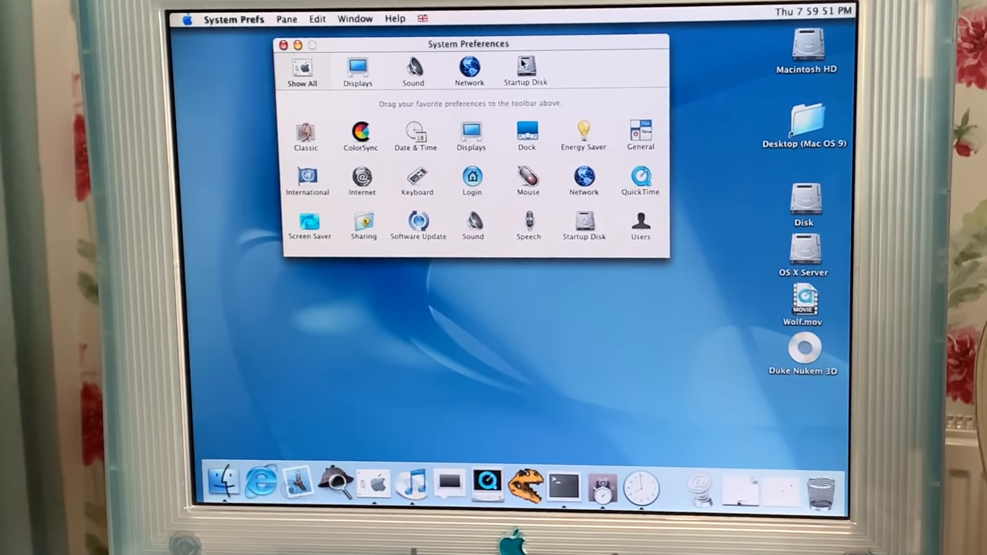
- Choose the Mac OS X Server volume as the startup disk
left_click(525, 69)
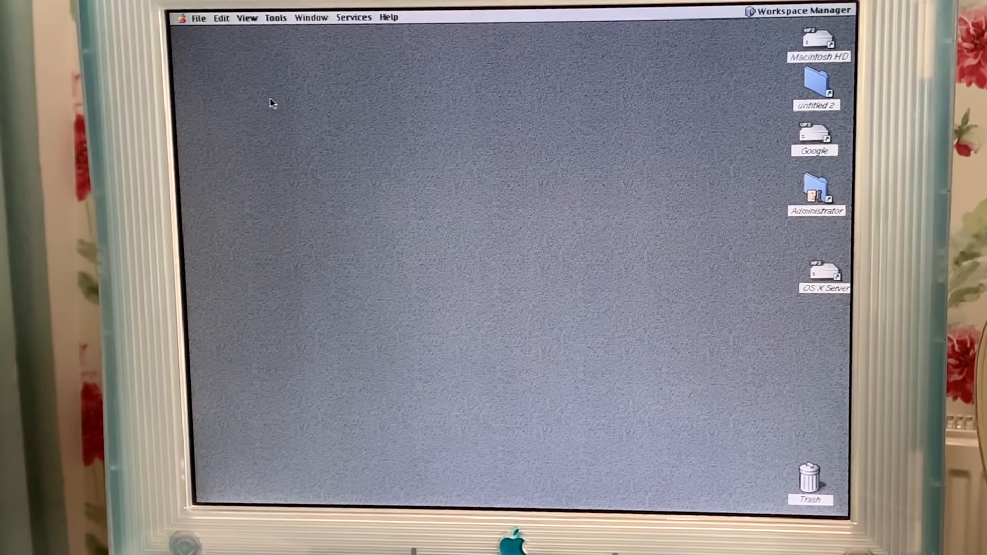
- Open Macintosh HD and browse to OS X Server's System folder, showing Administration, Applications, Demos
left_click(199, 17)
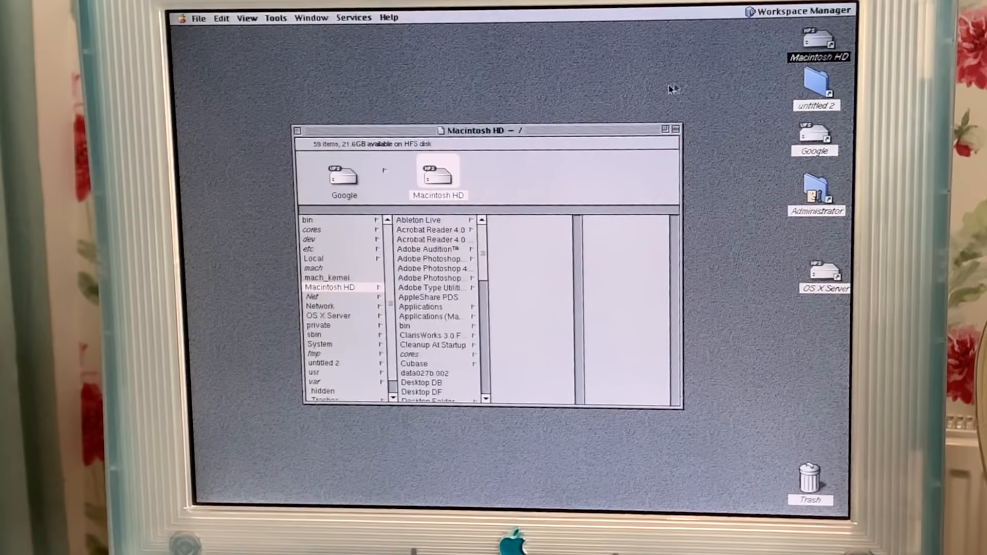
left_click_drag(483, 130, 387, 50)
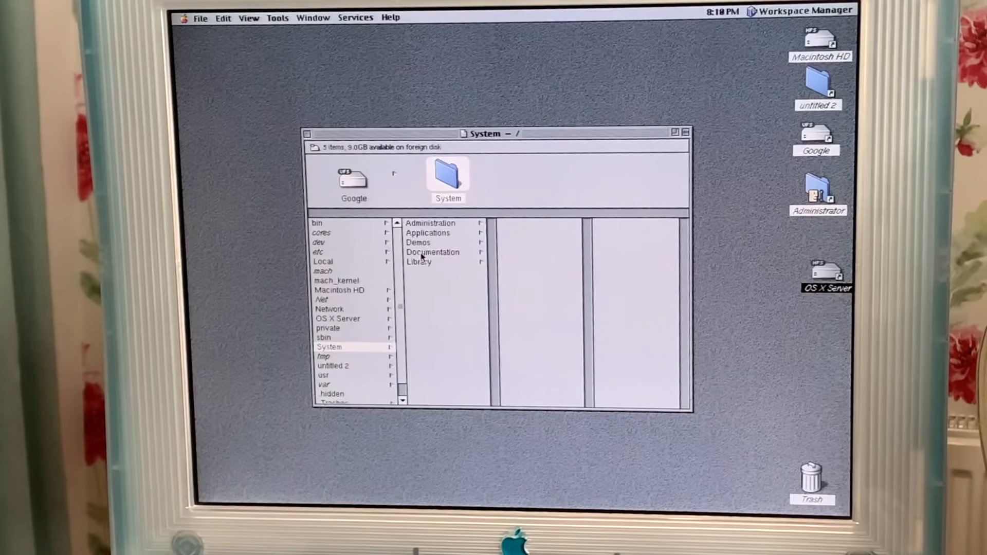
- Show the Demos folder's applications and launch one of the demo apps
left_click(419, 243)
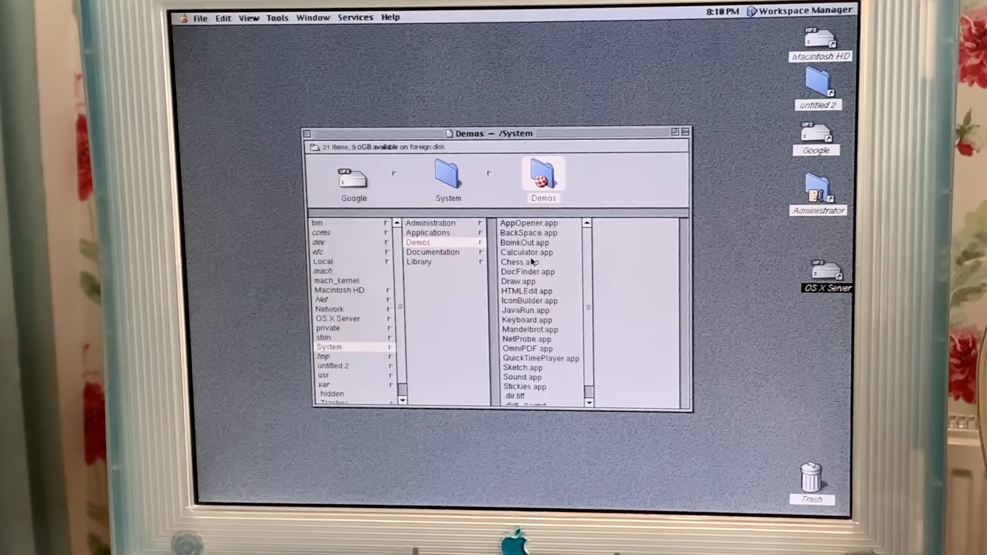
double_click(530, 329)
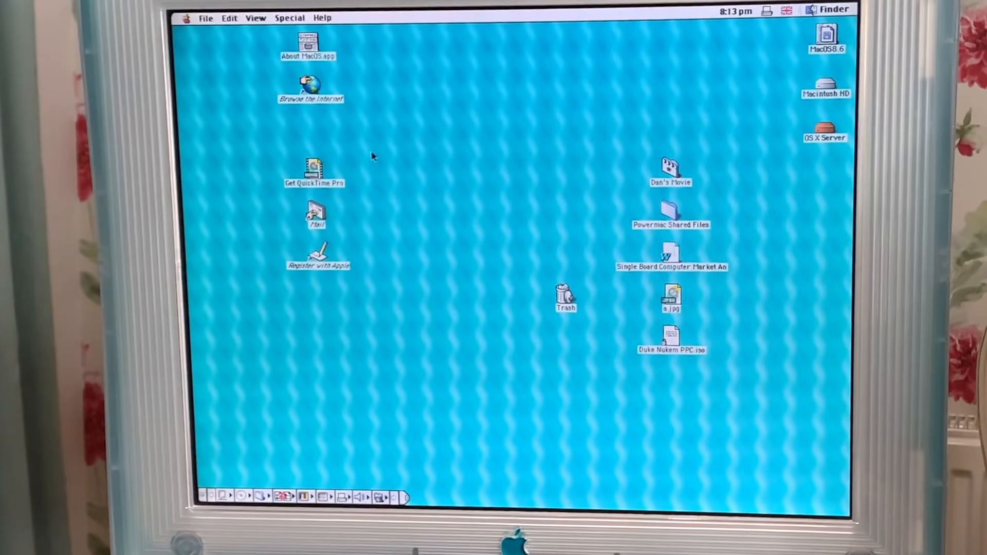
mouse_move(750, 25)
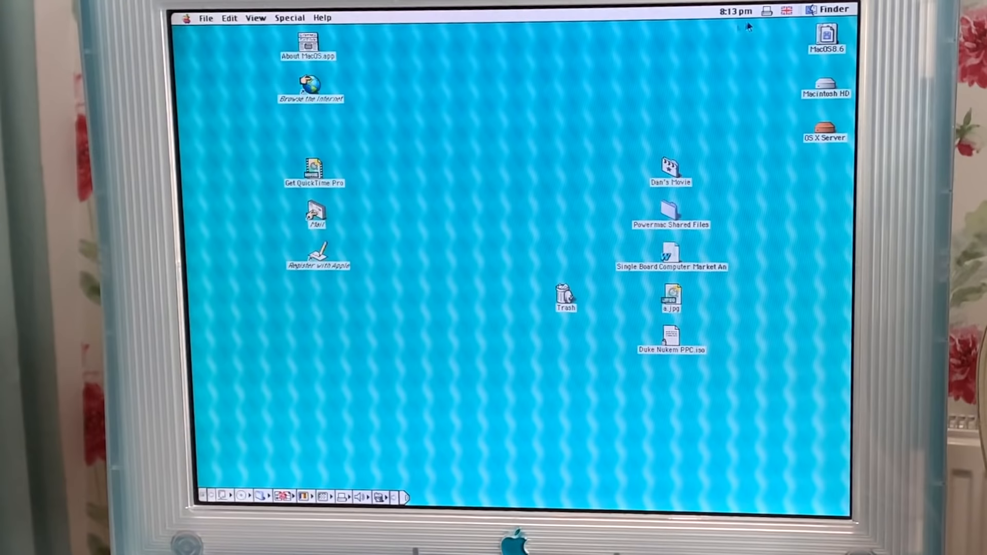